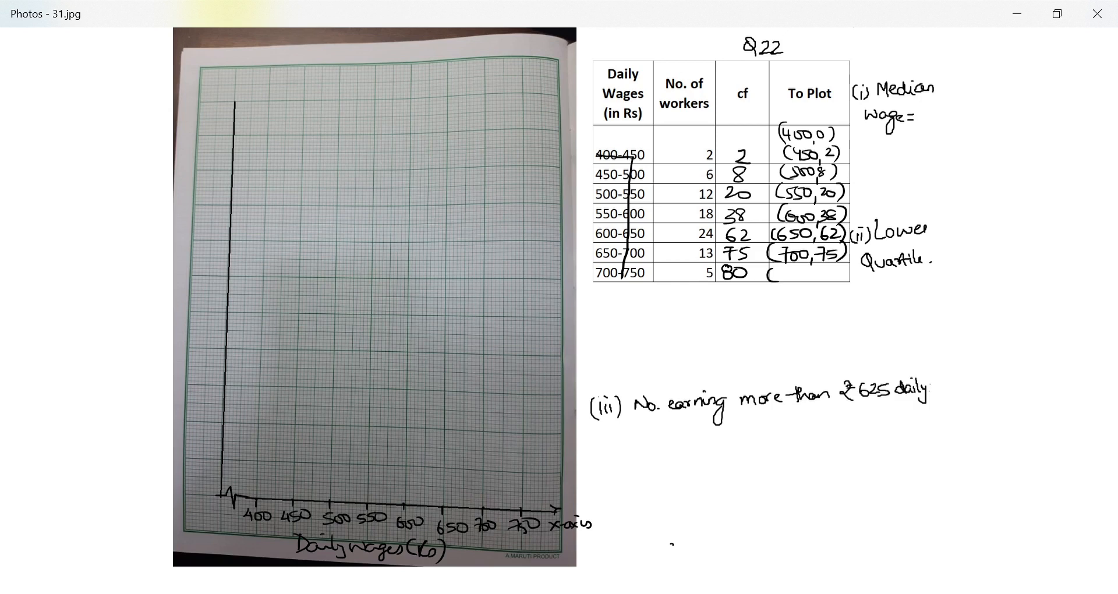
- Add (750,80) to the To Plot column and label the y-axis cf, No. of workers, 10–80
{"action": "left_click", "coordinate": [462, 57]}
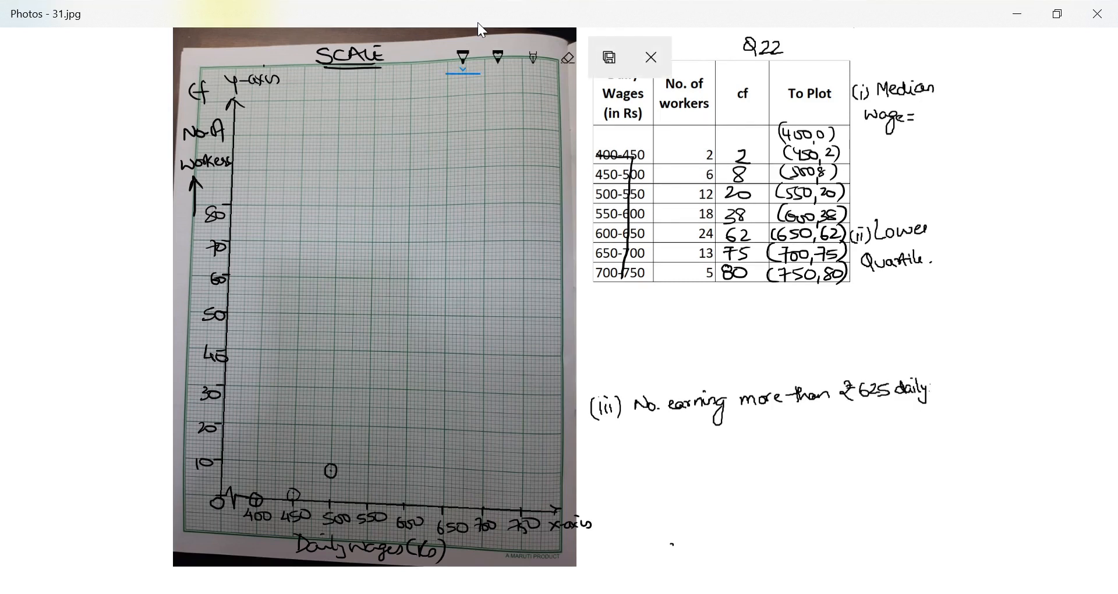
- Circle the ogive point (550,20) on the graph paper
{"action": "left_click", "coordinate": [367, 423]}
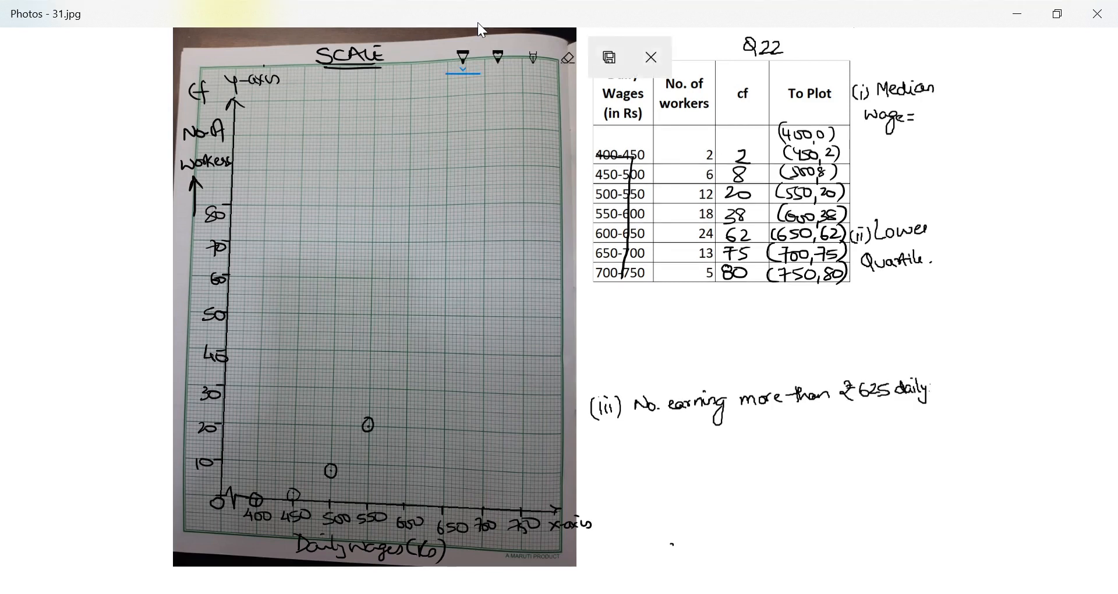